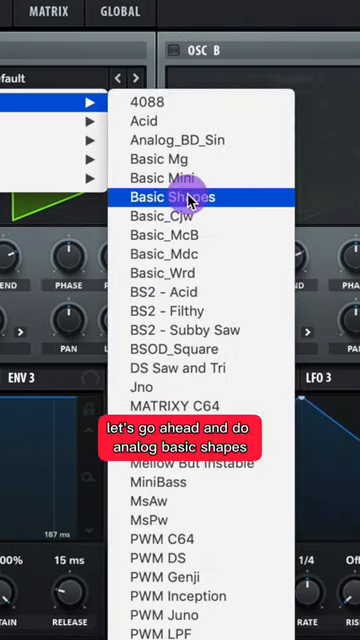
# - Load the Analog Basic Shapes sine wavetable into oscillator A and raise OCT to +3
pyautogui.click(170, 197)
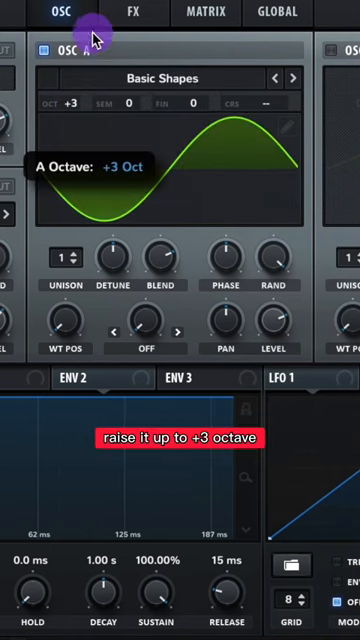